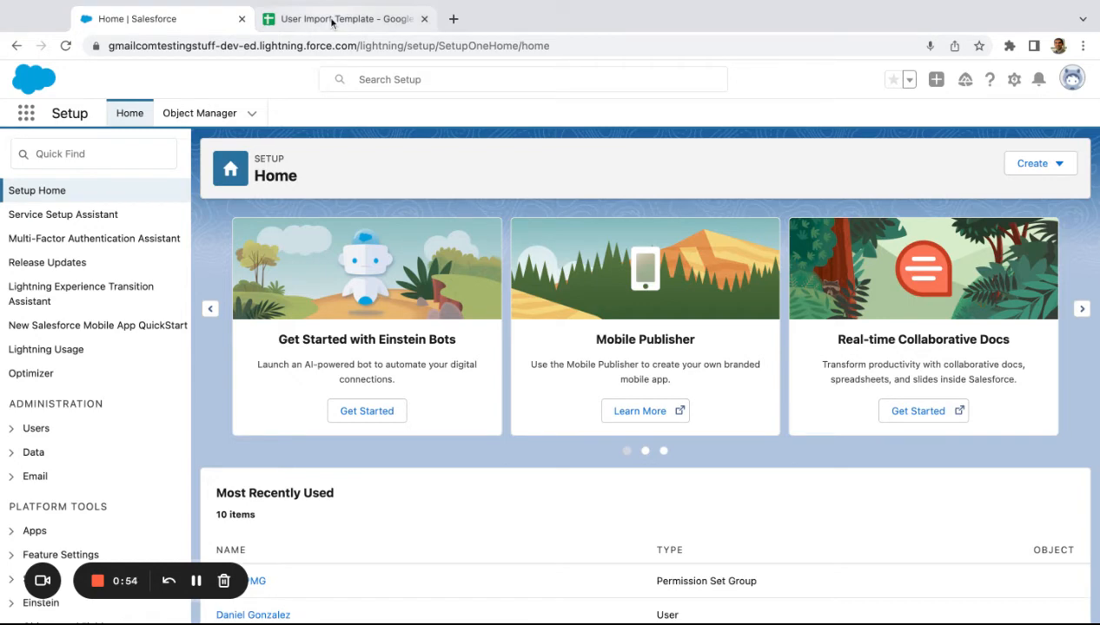
Review the template's ROLE and Nickname columns and the default locale values in row 2.
click(344, 17)
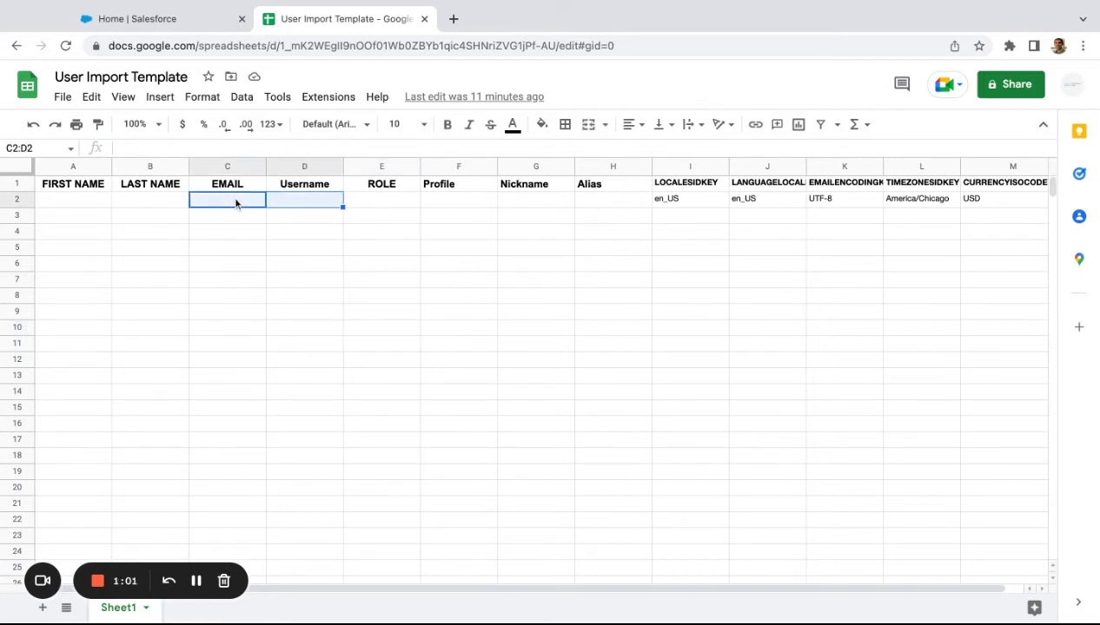
click(382, 198)
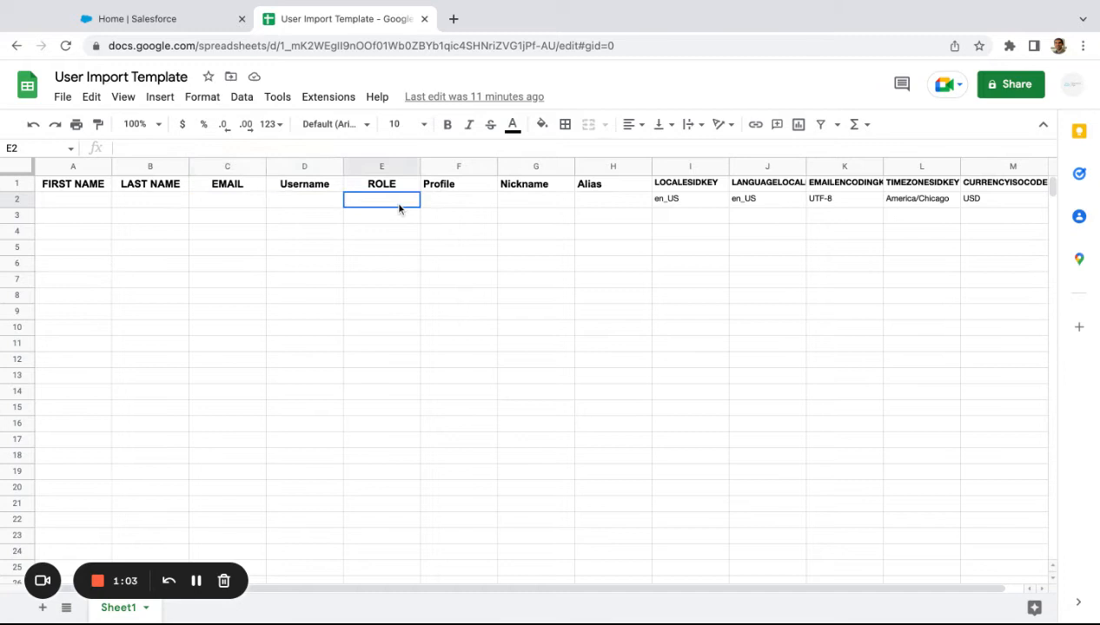
click(535, 198)
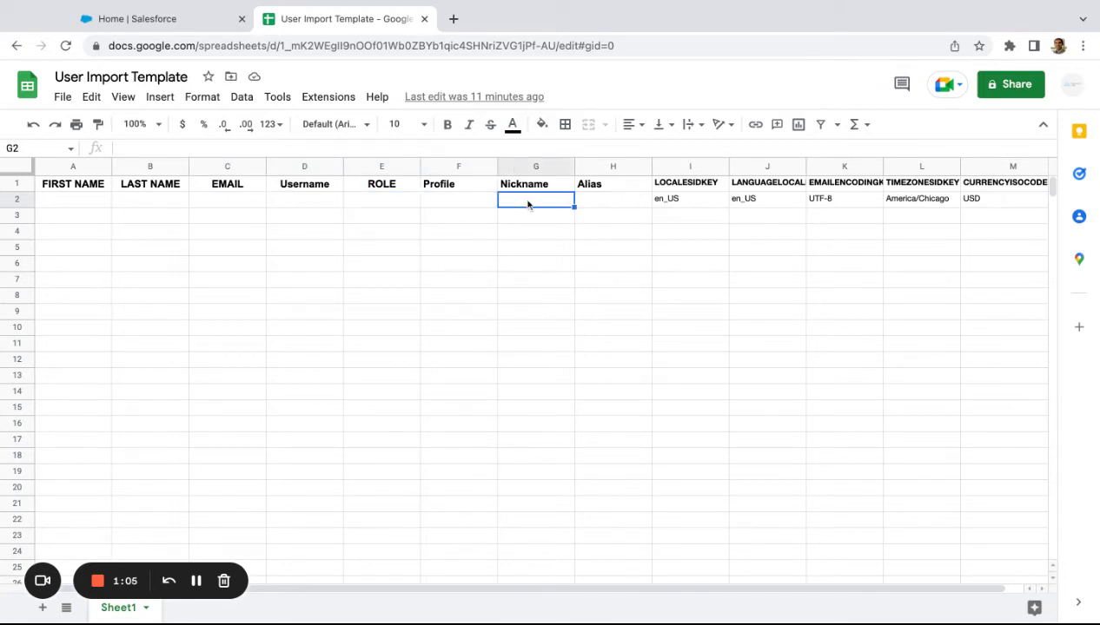
scroll(right, 3)
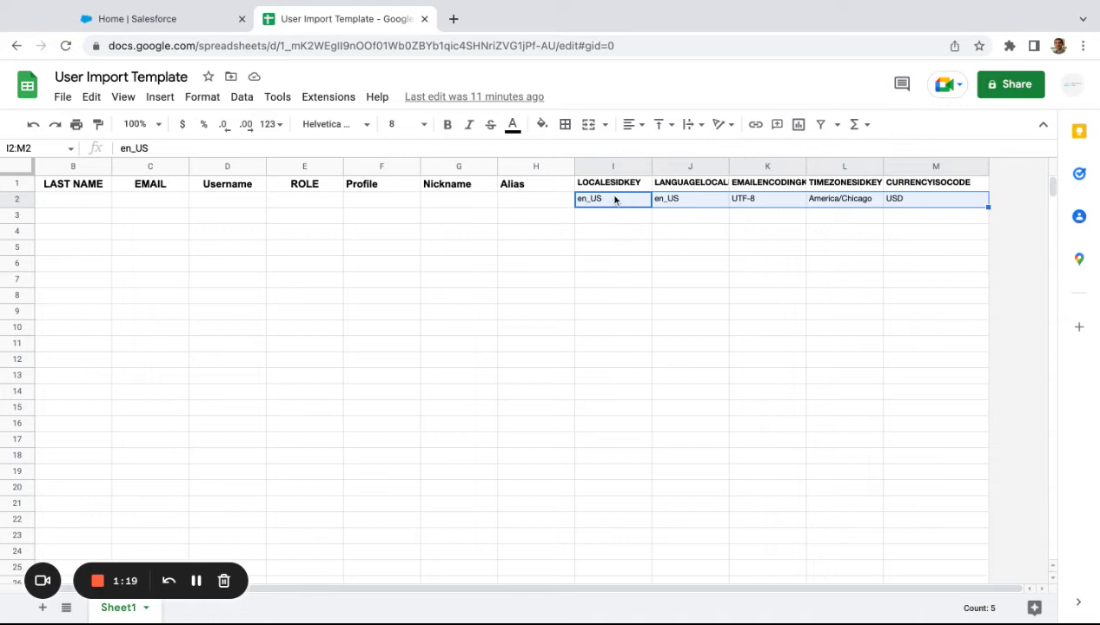
mouse_move(752, 208)
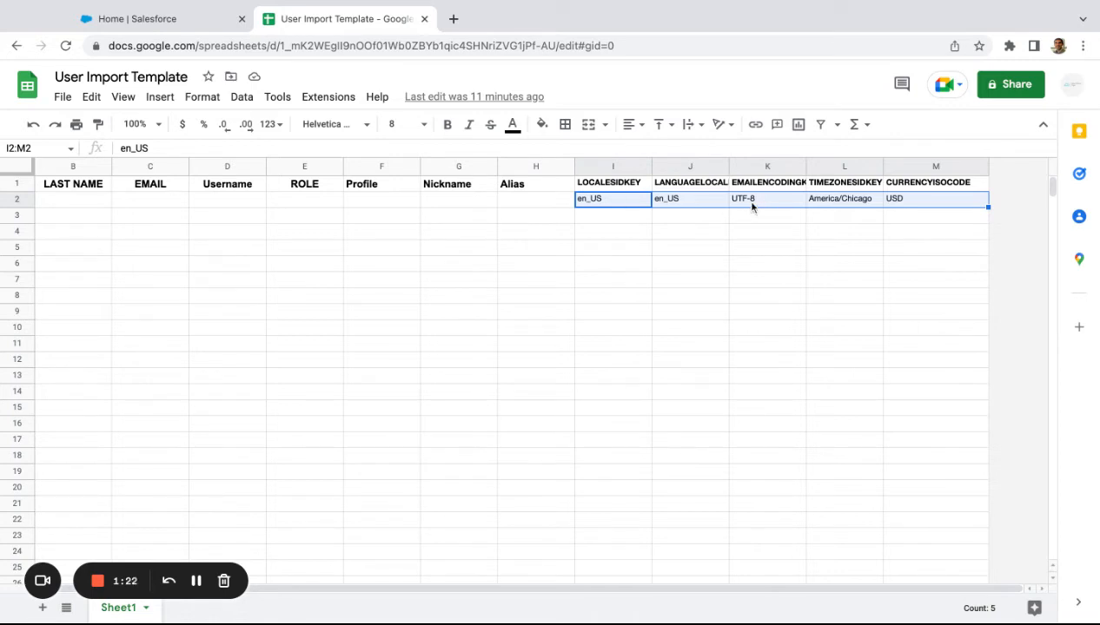
mouse_move(841, 202)
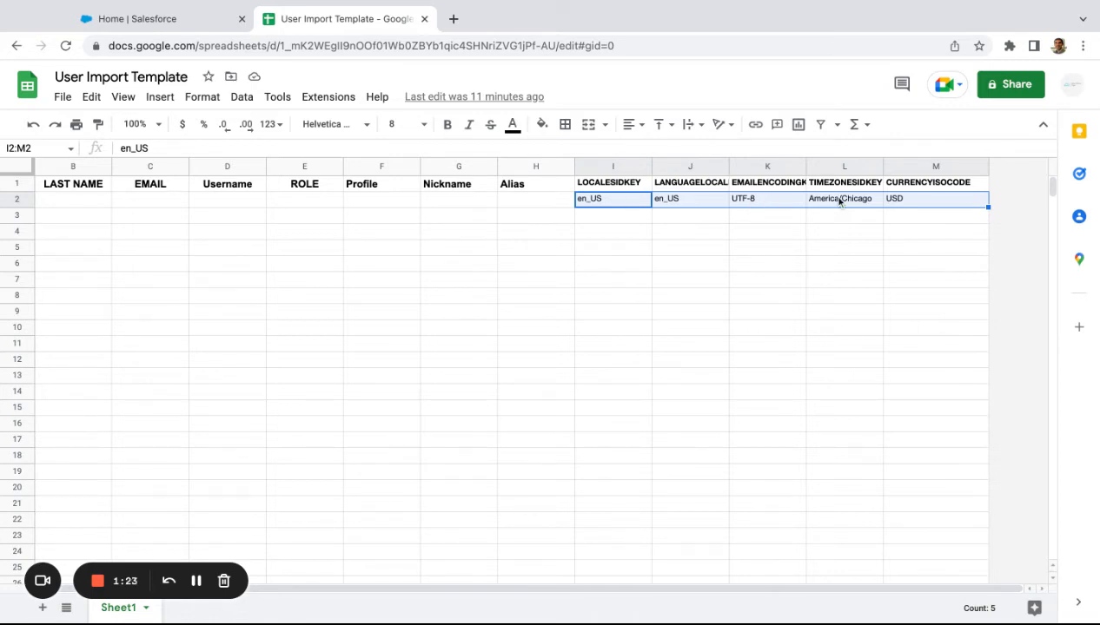
click(767, 280)
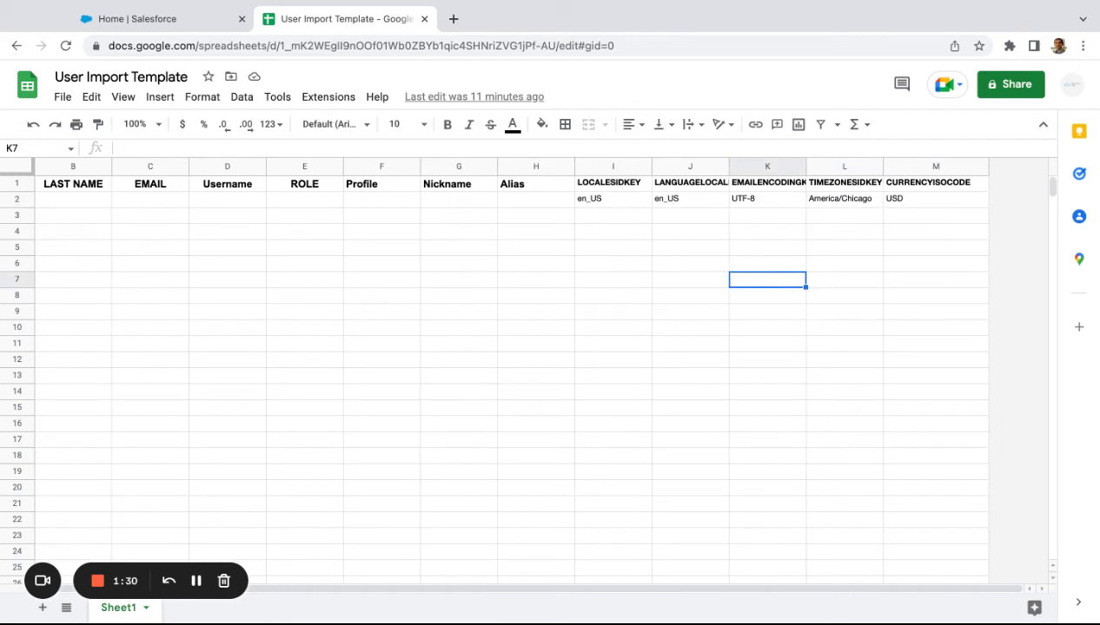
mouse_move(563, 316)
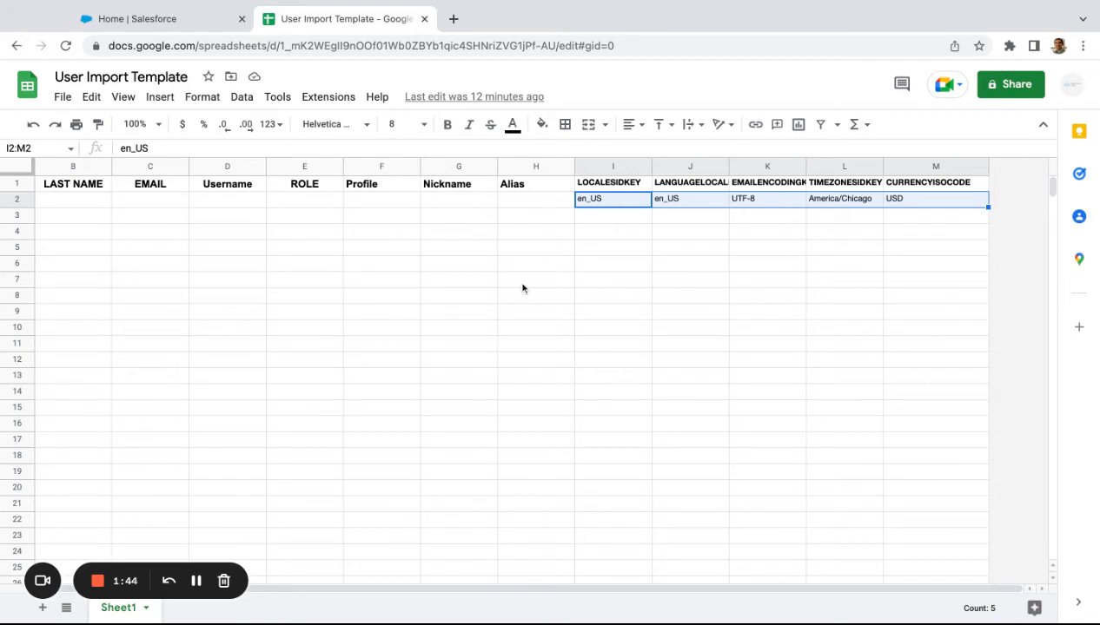
Find Profiles via Quick Find and open Contract Manager to read its ID from the URL.
click(139, 17)
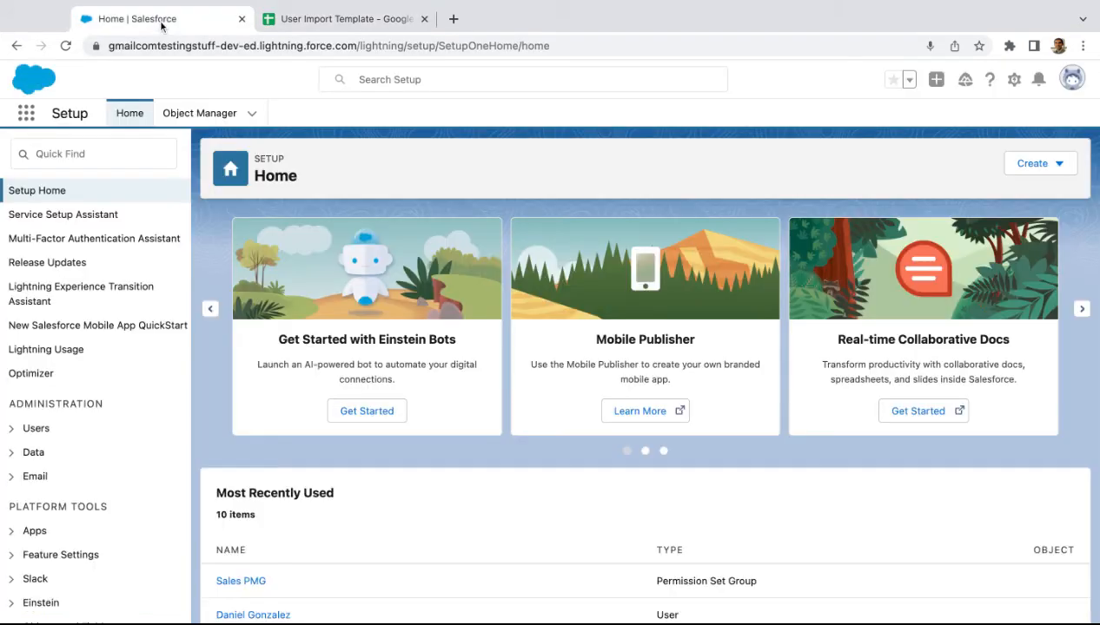
text(Profile)
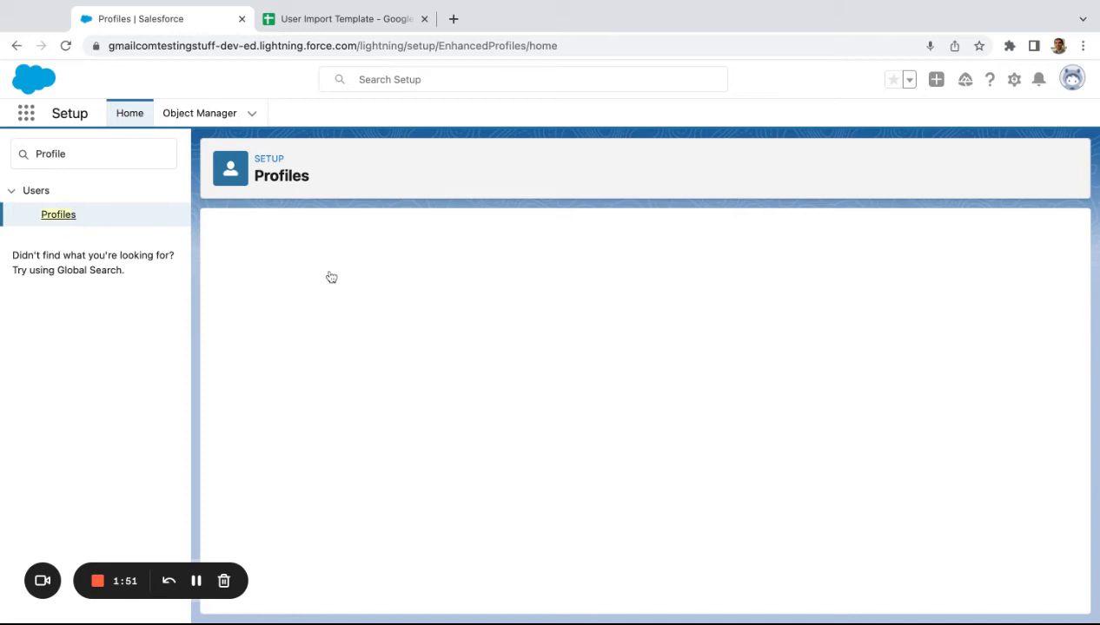
mouse_move(339, 332)
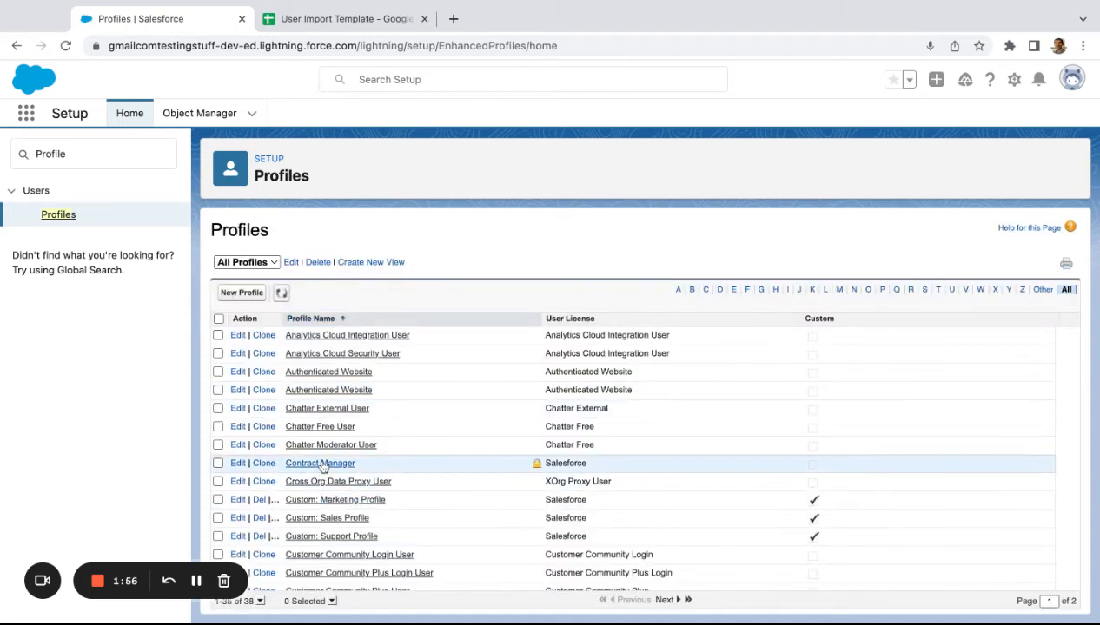
click(320, 462)
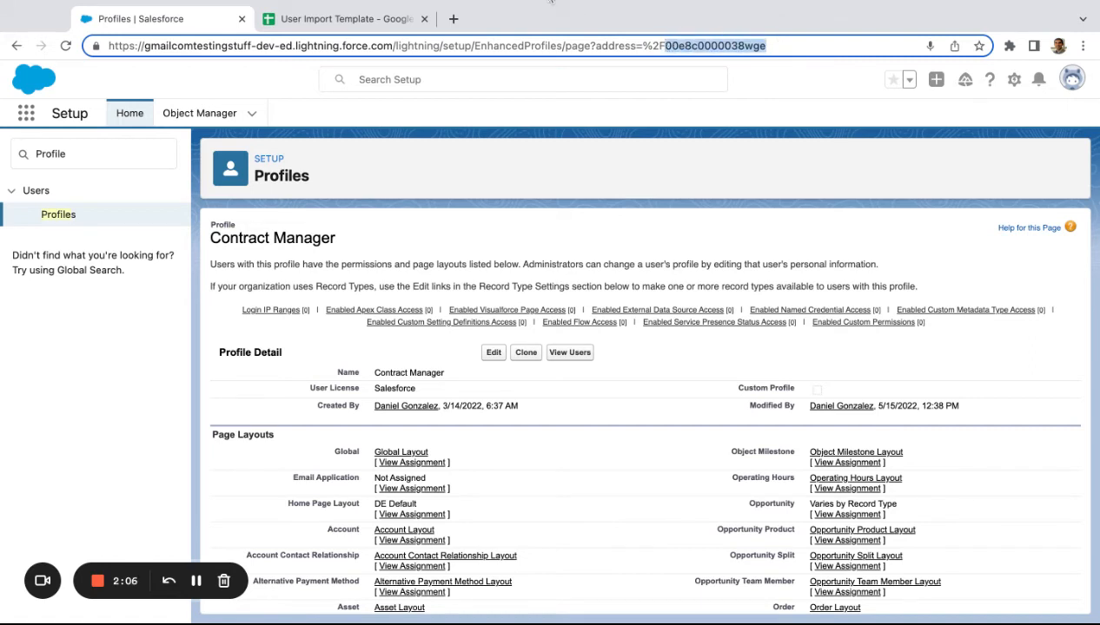
click(344, 17)
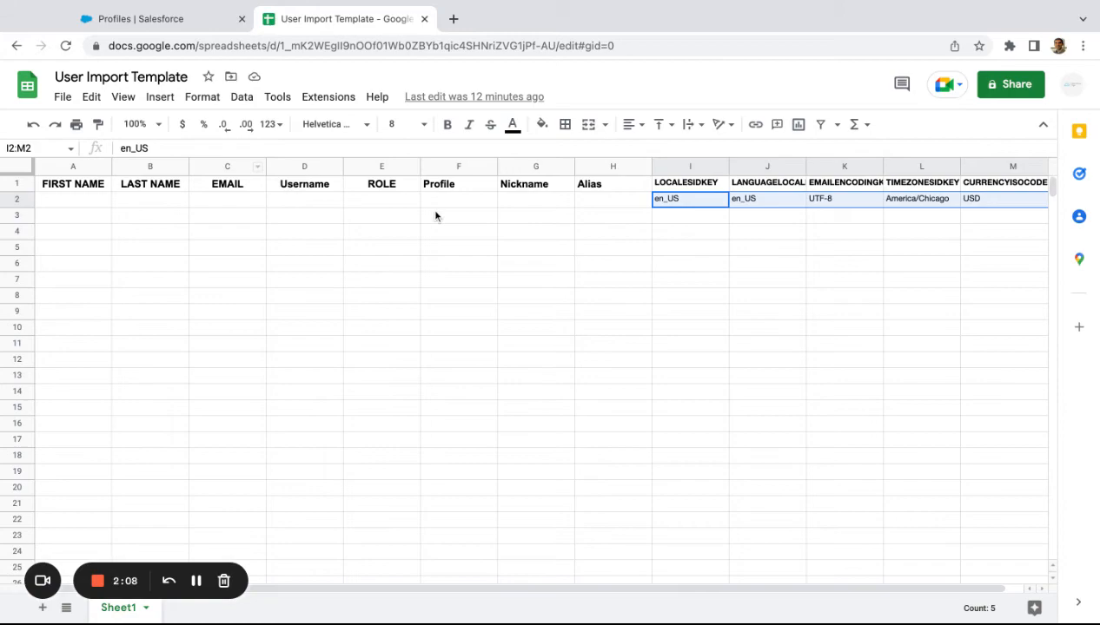
Find Roles via Quick Find and open the CEO role to read its ID from the URL.
click(160, 17)
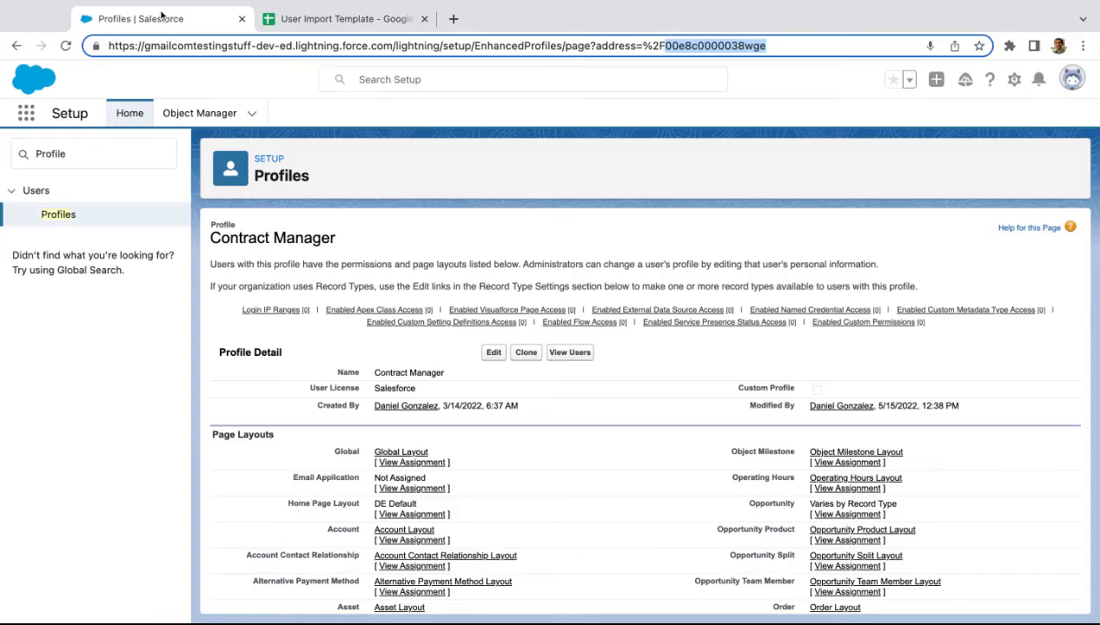
text(Role)
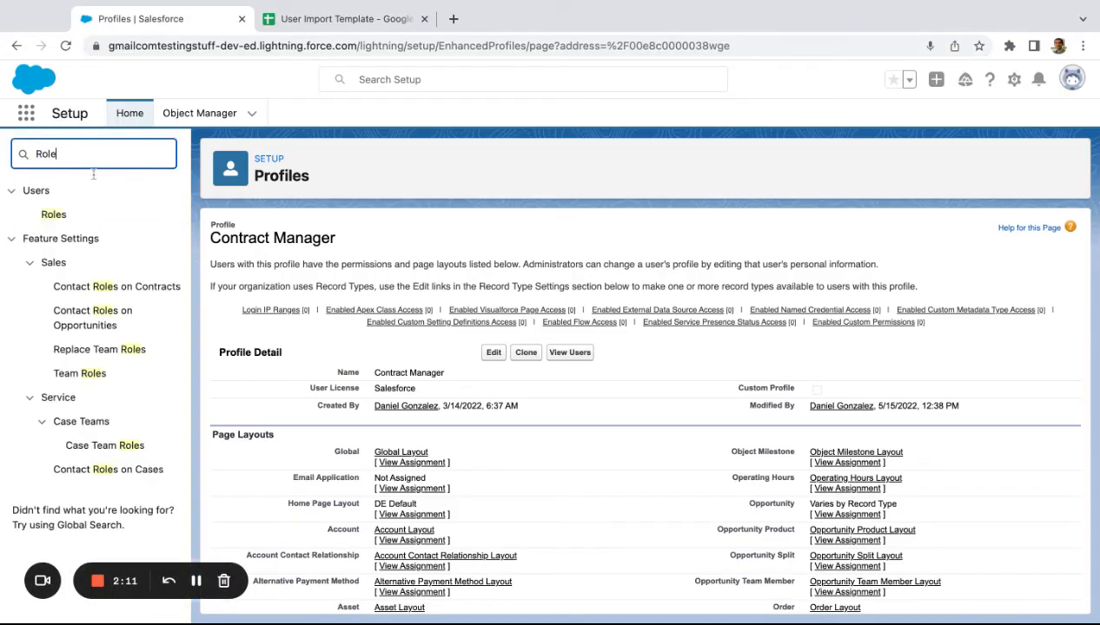
click(52, 216)
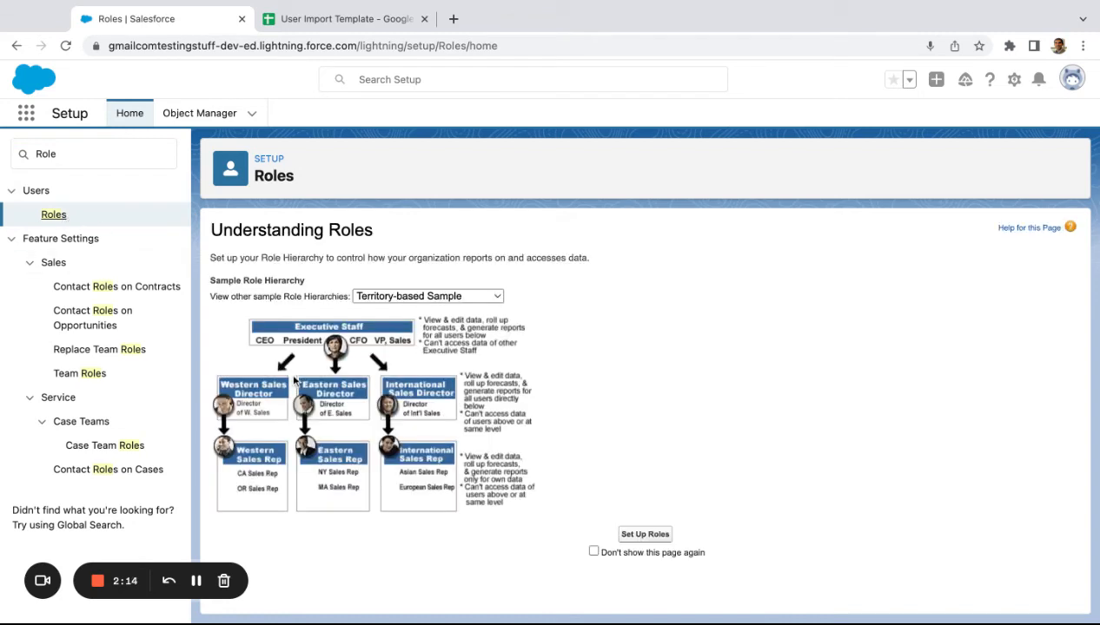
click(644, 535)
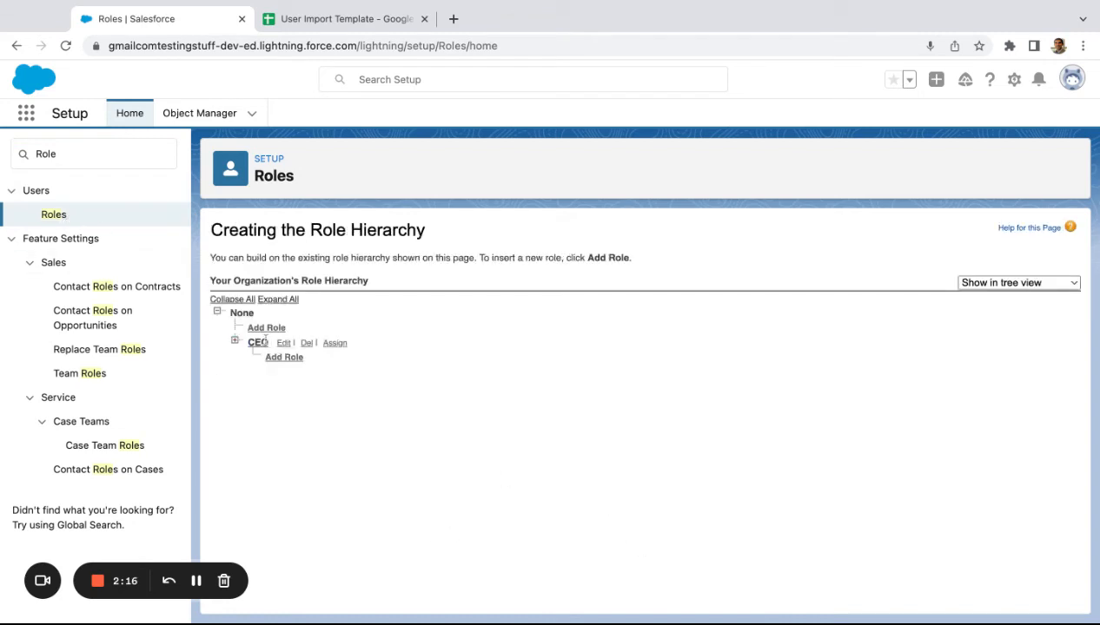
click(257, 342)
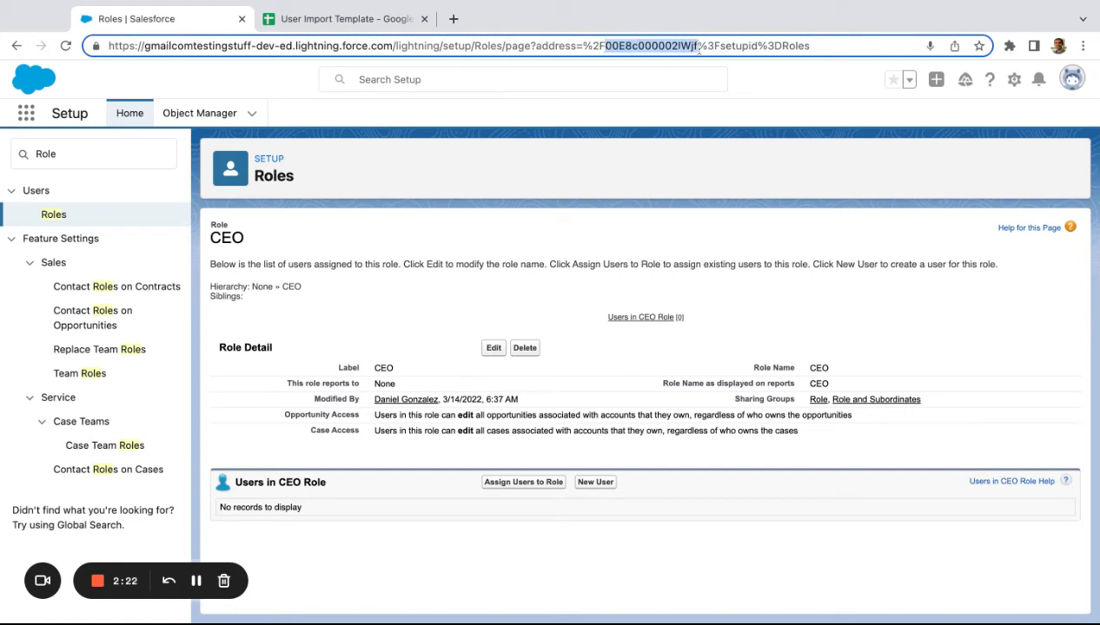
click(344, 18)
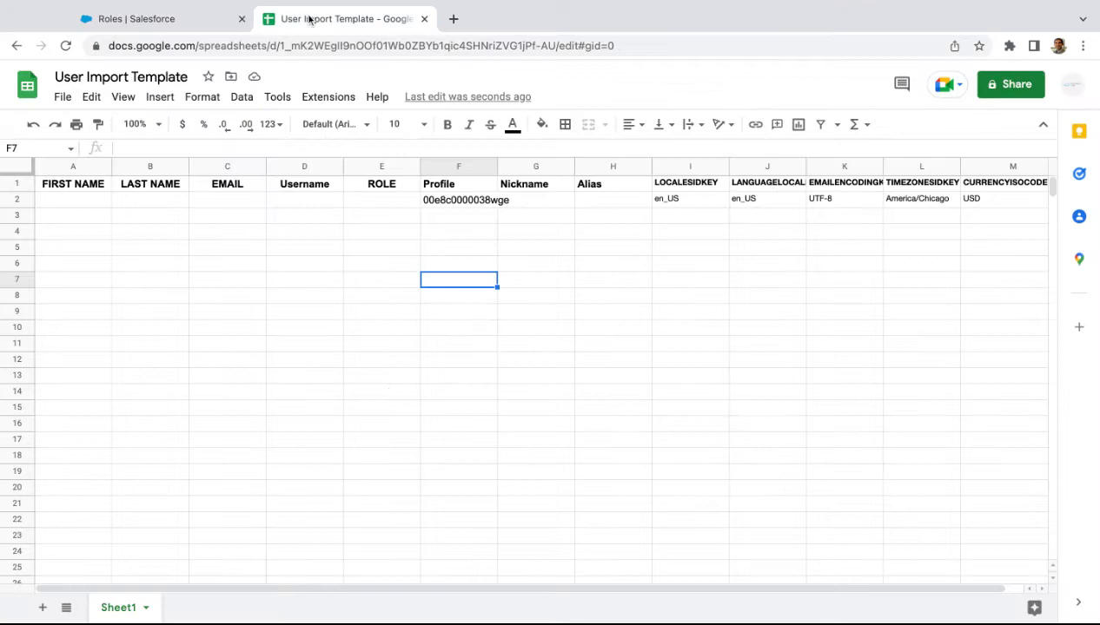
text(00E8c000002IWjf)
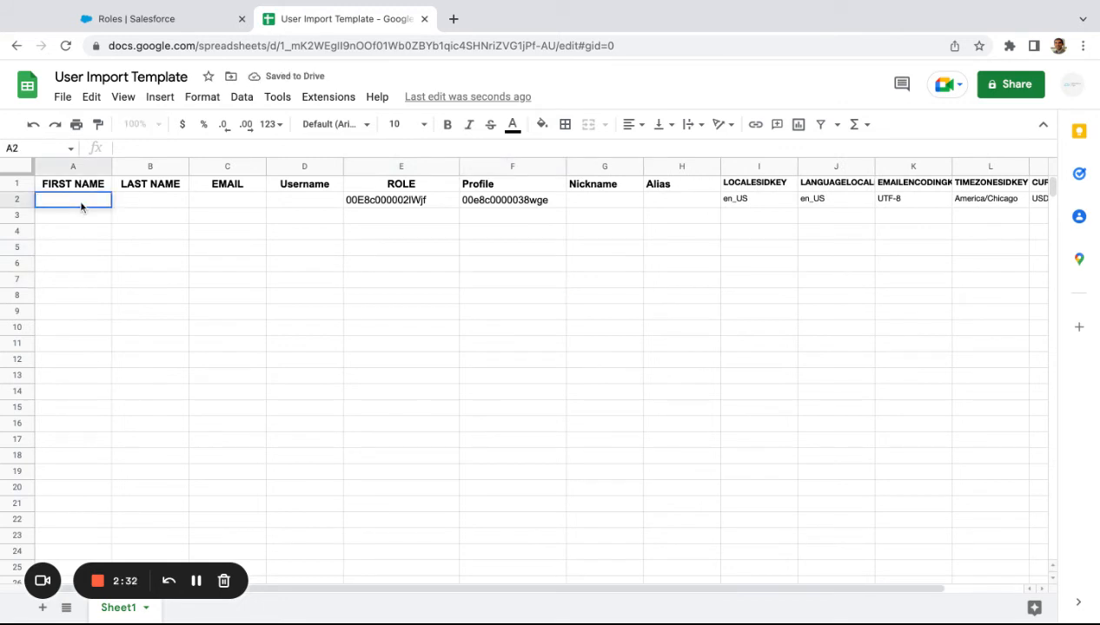
text(Test)
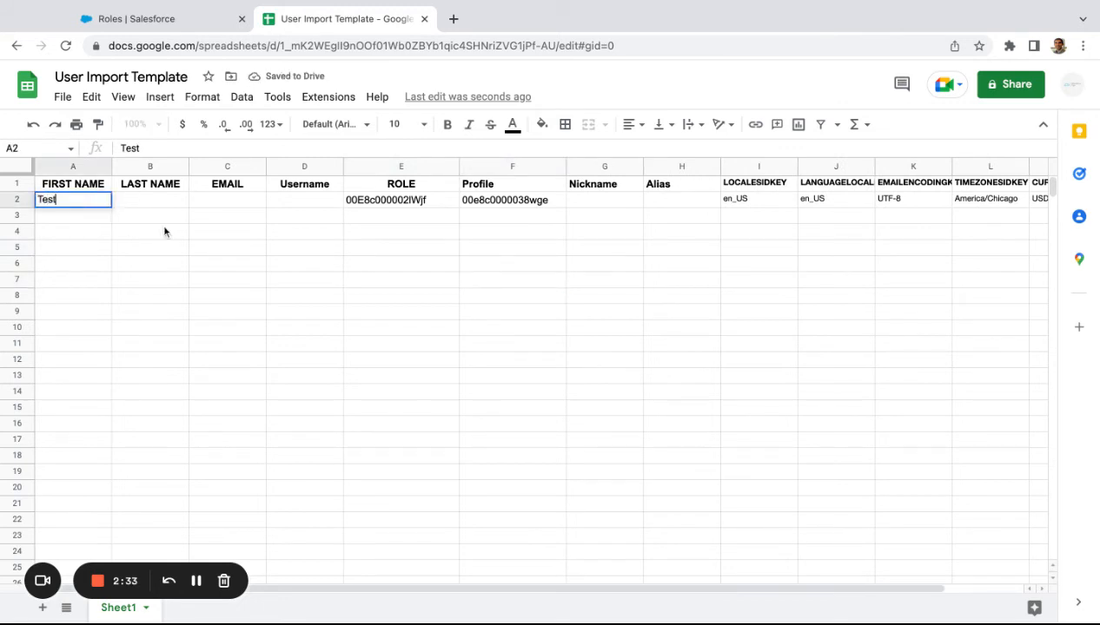
text(Name)
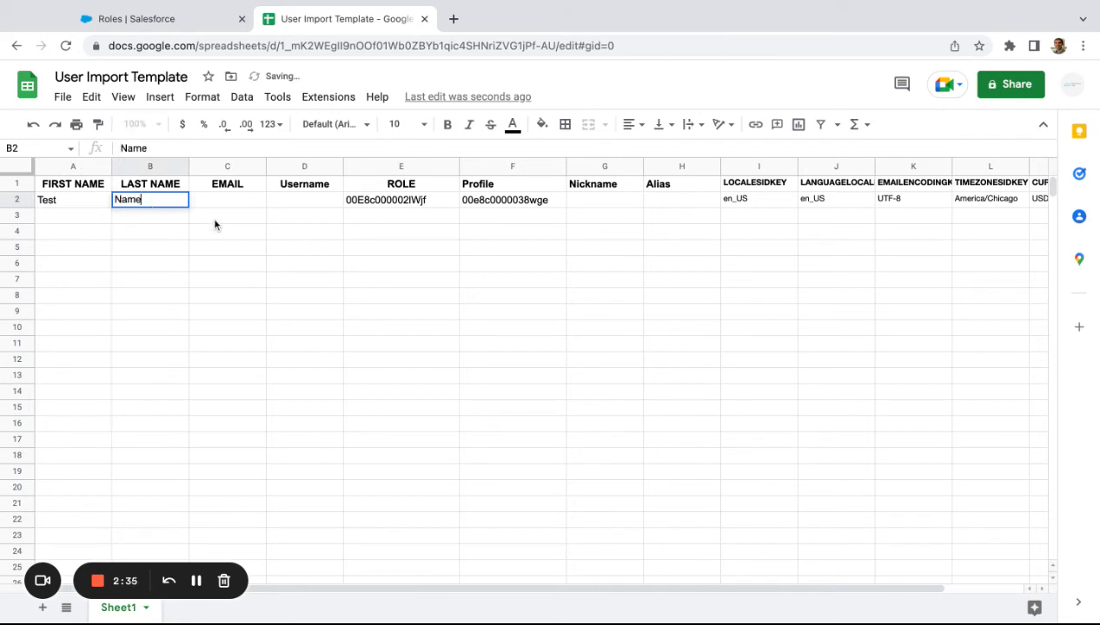
text(Testname@Company.com)
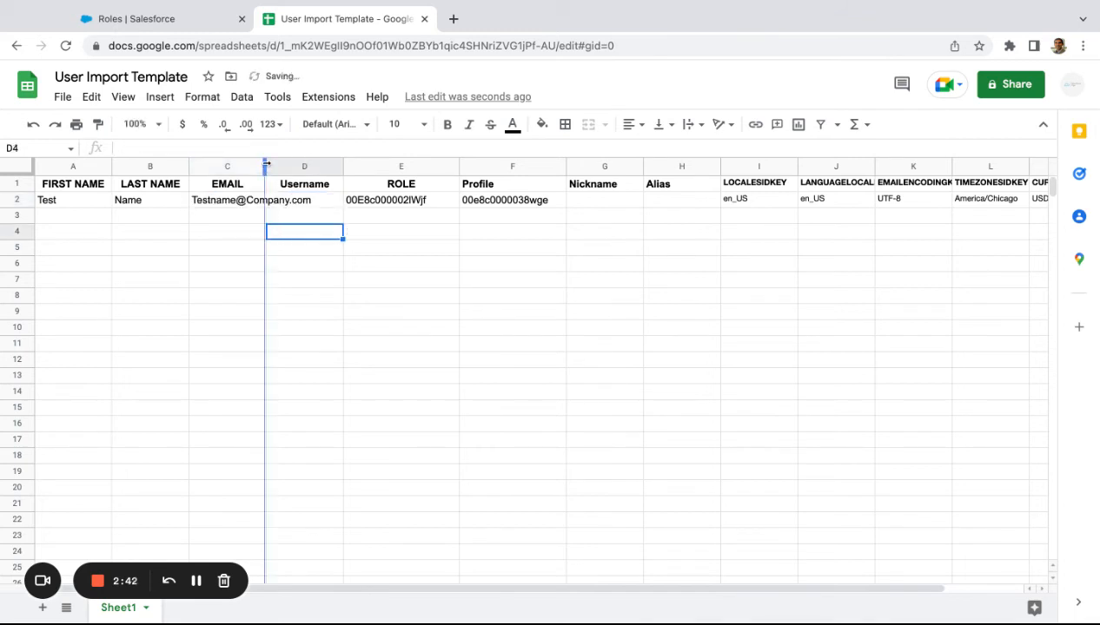
Fit the EMAIL column to the address and check the empty Nickname and Alias cells.
click(252, 199)
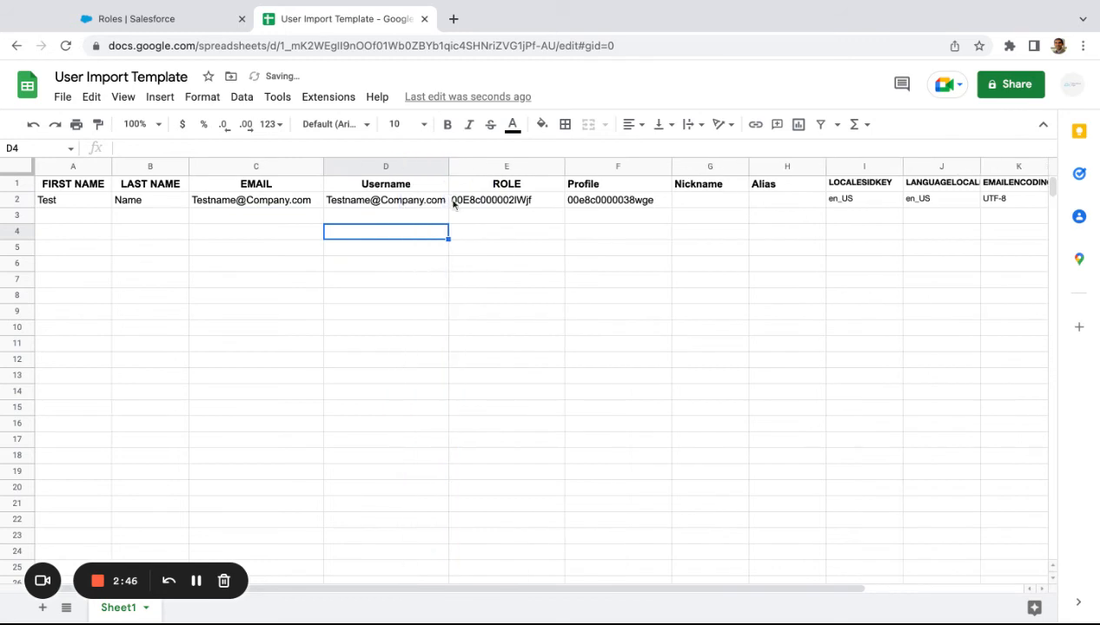
click(255, 200)
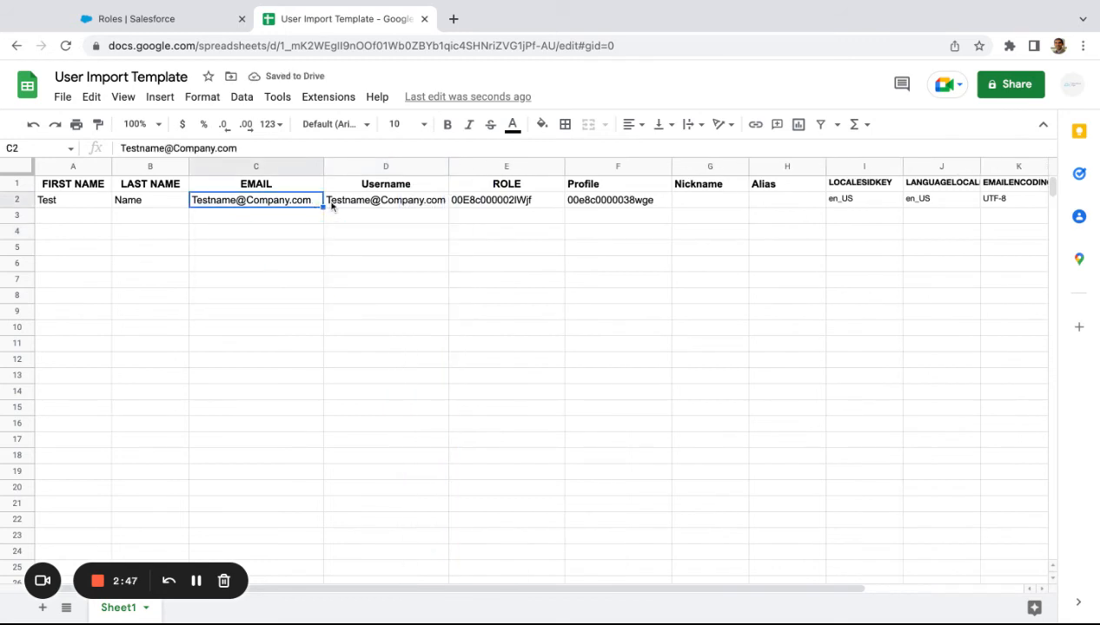
mouse_move(393, 205)
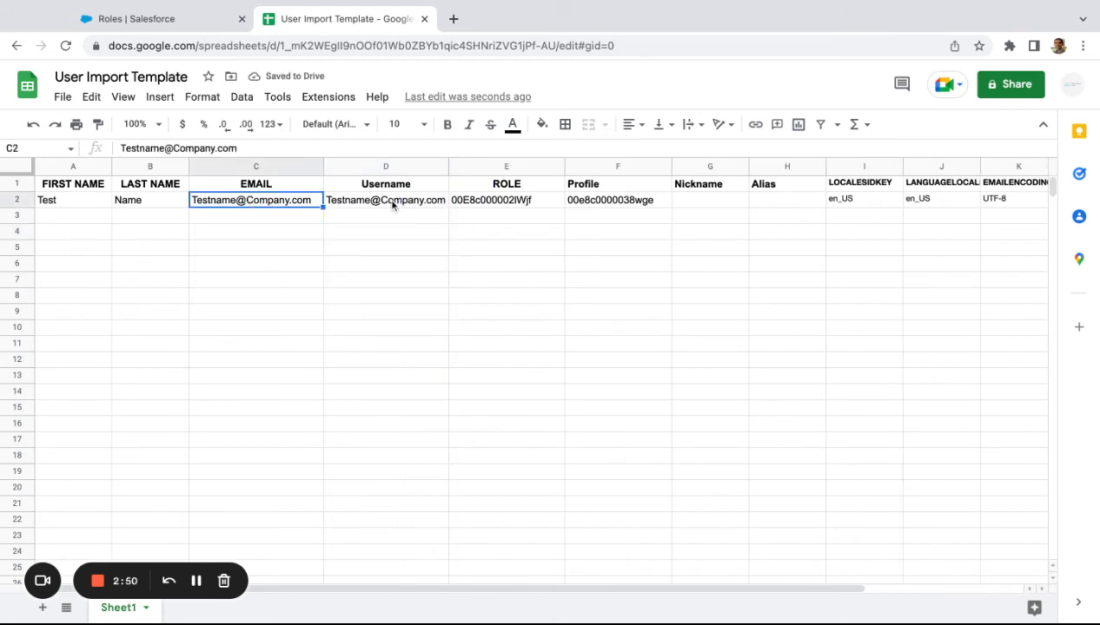
click(709, 200)
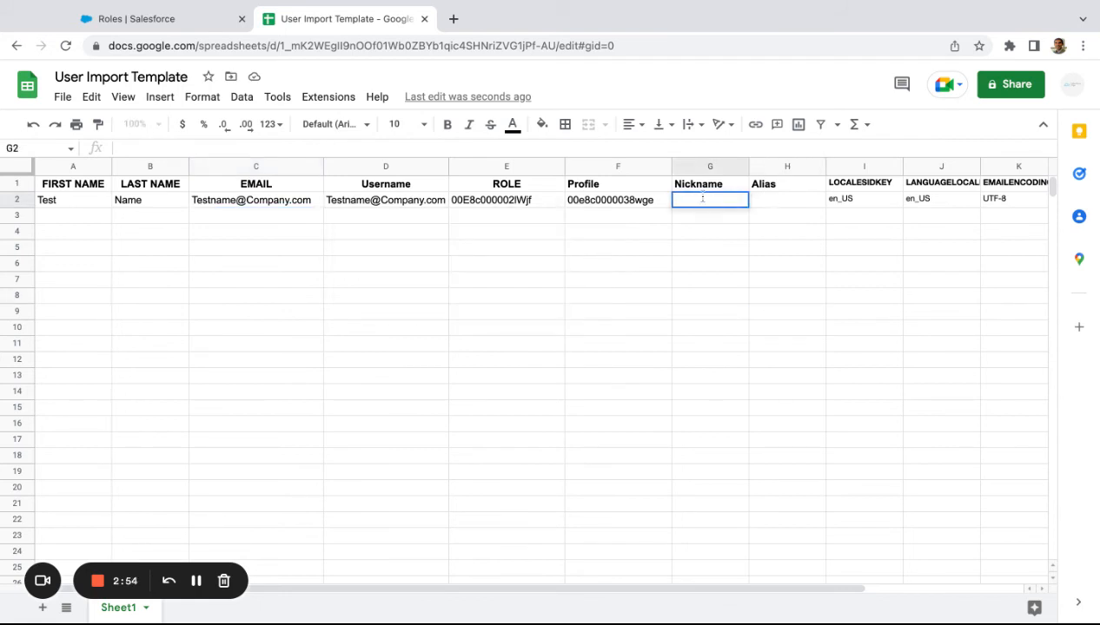
click(785, 200)
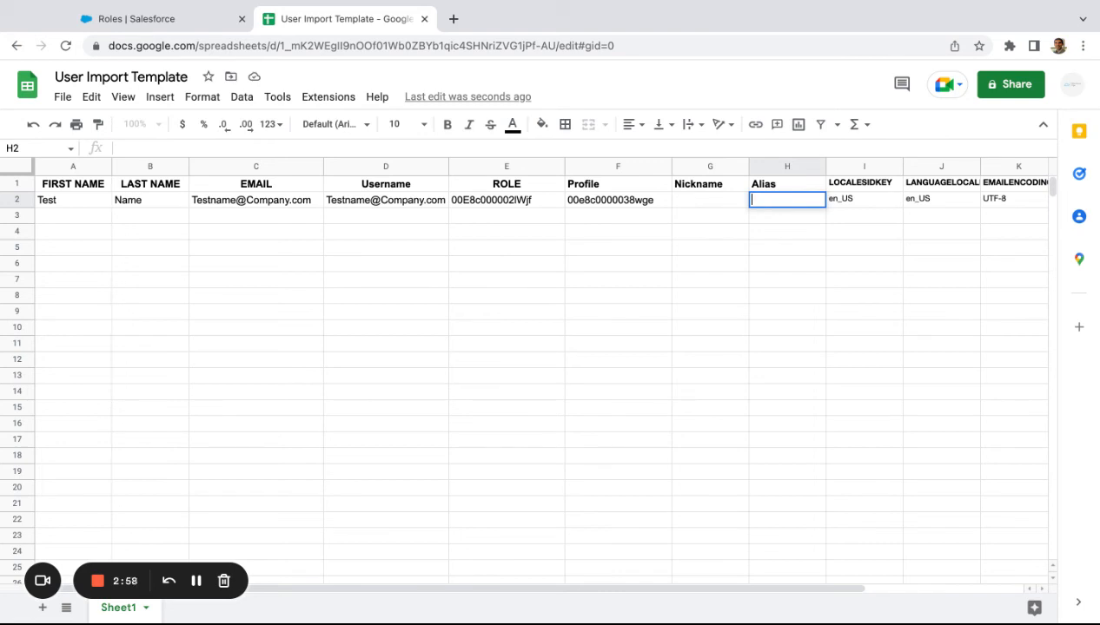
click(149, 199)
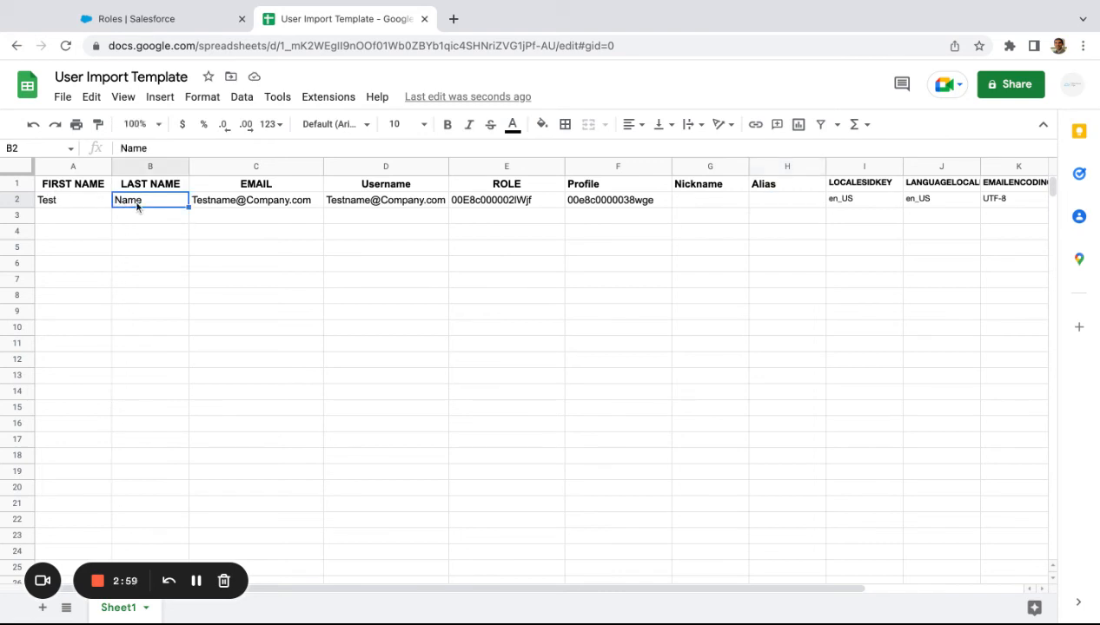
Recheck the Alias and Nickname cells, the name headers and the test user's email address.
click(786, 200)
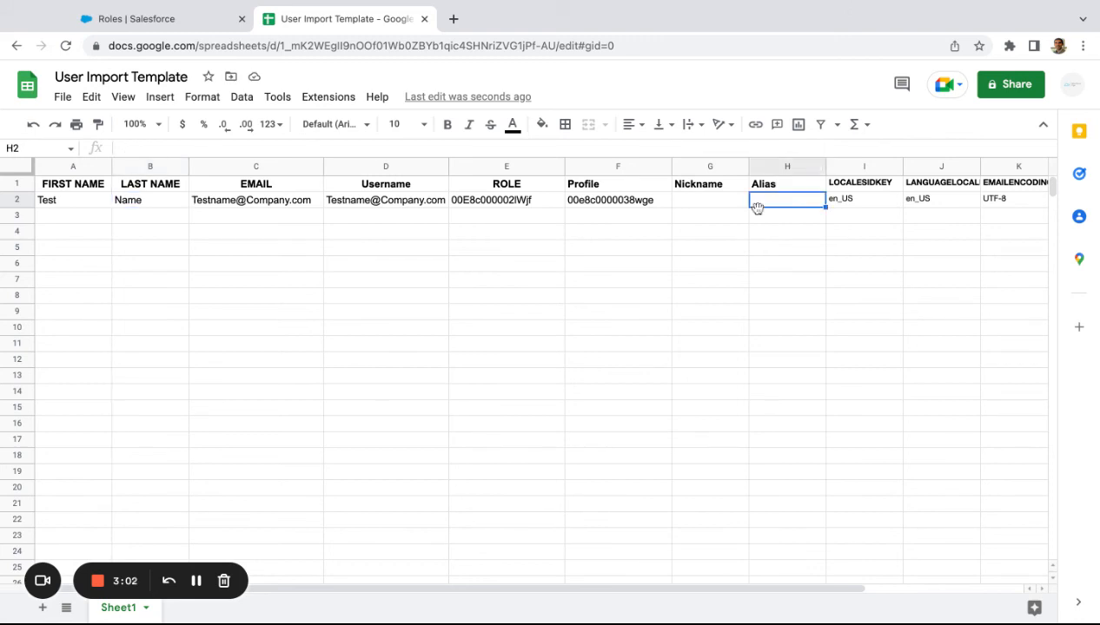
click(709, 198)
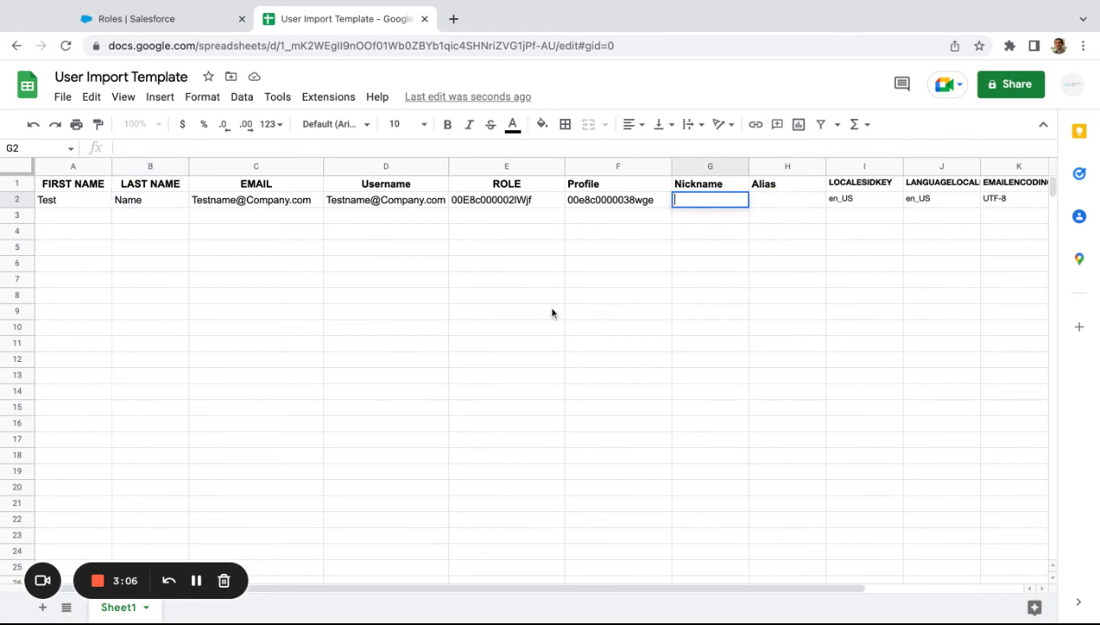
mouse_move(458, 344)
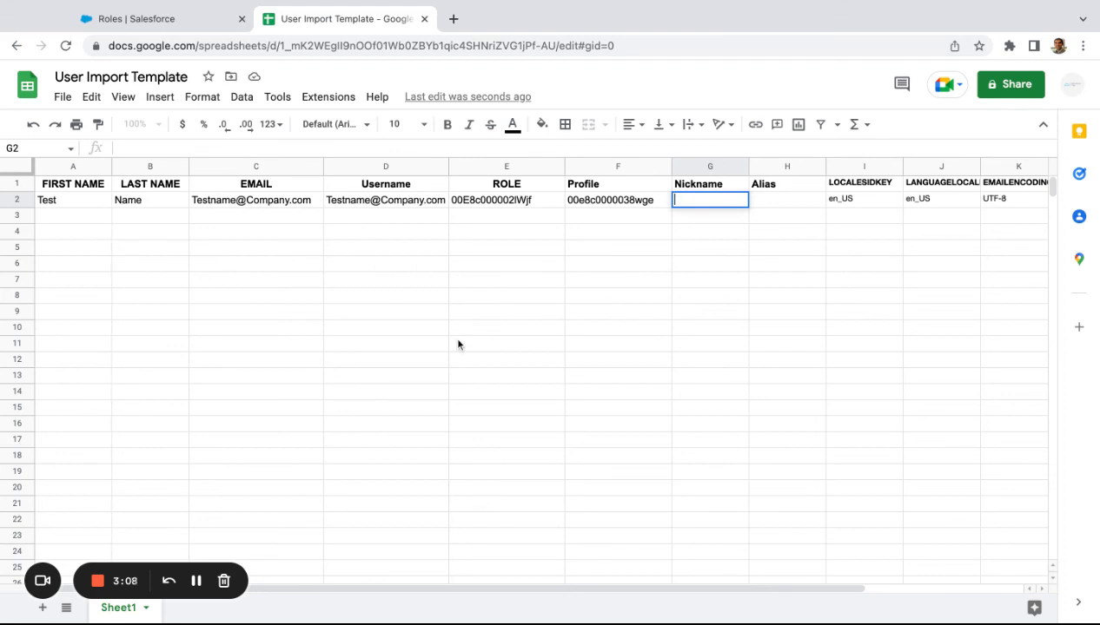
mouse_move(449, 333)
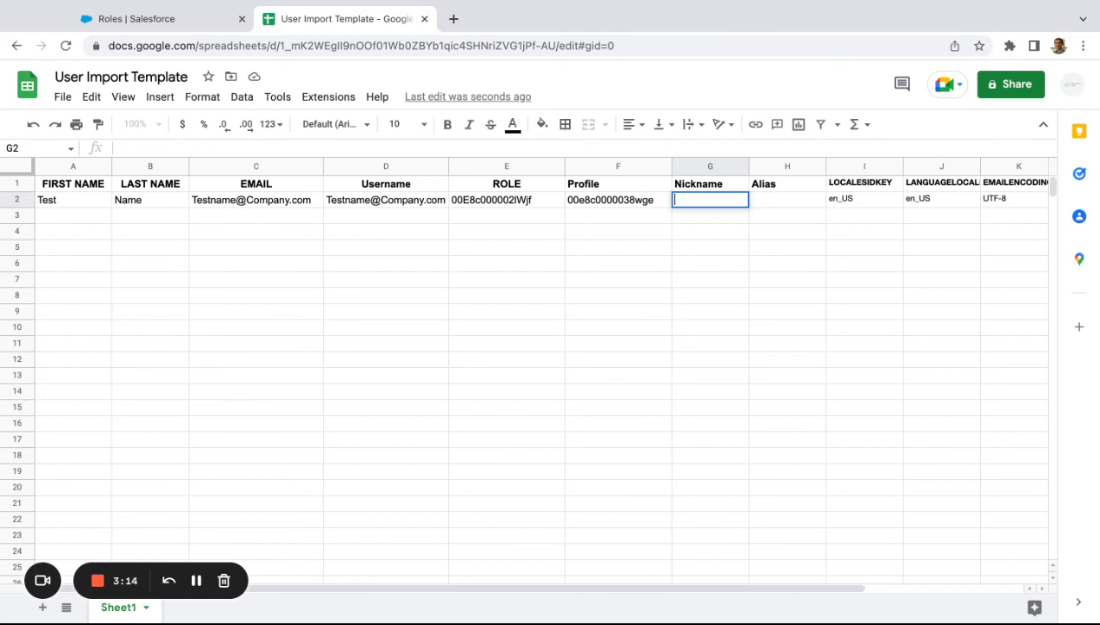
click(150, 184)
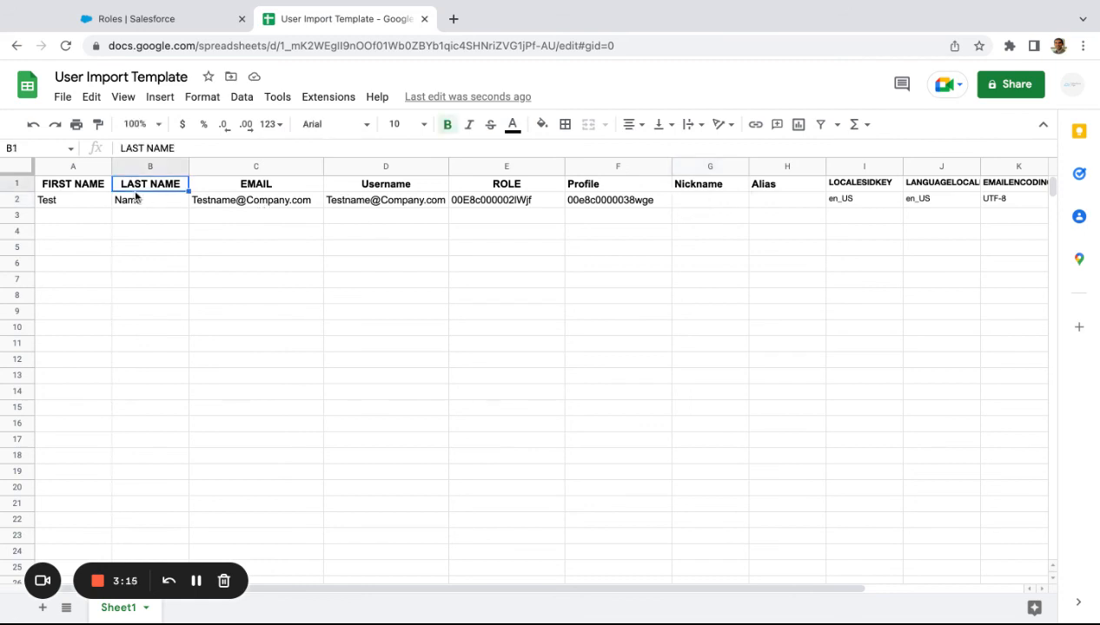
click(73, 167)
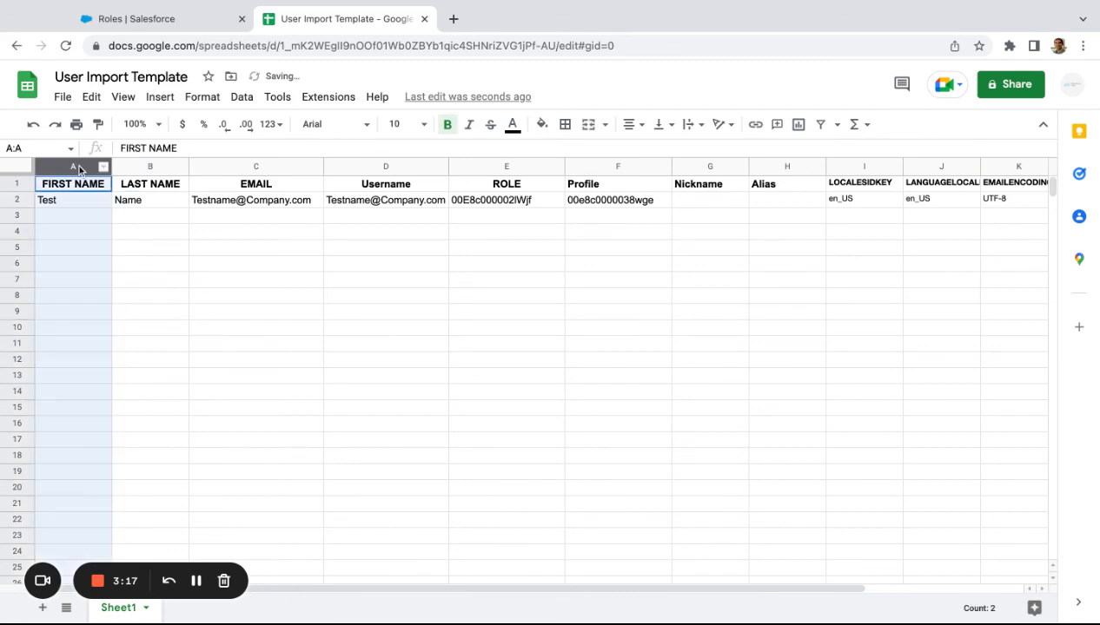
click(255, 199)
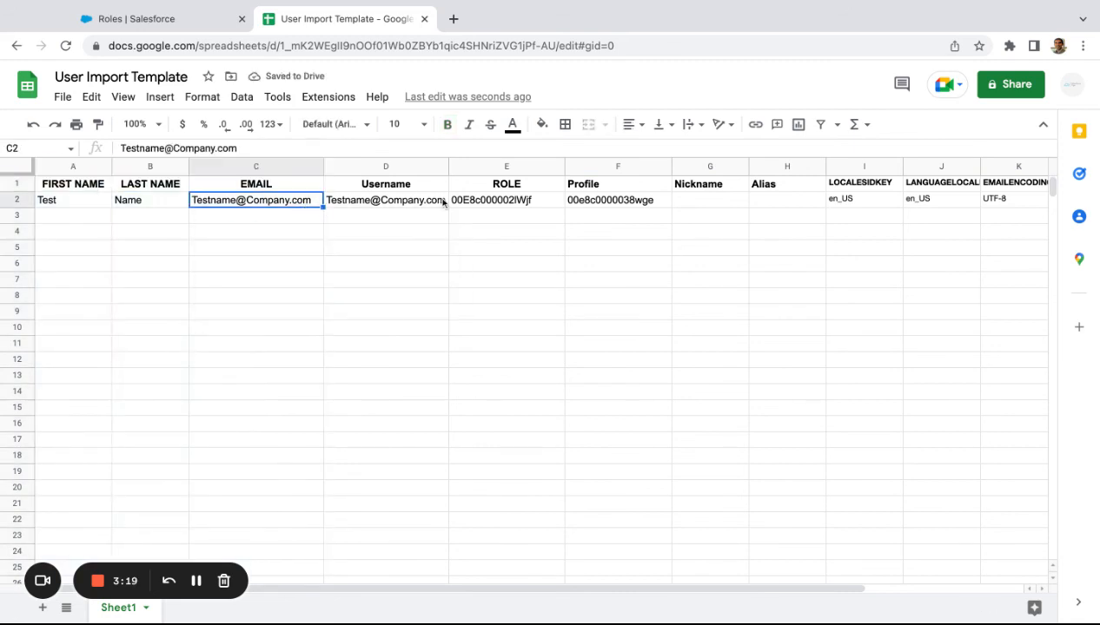
mouse_move(566, 226)
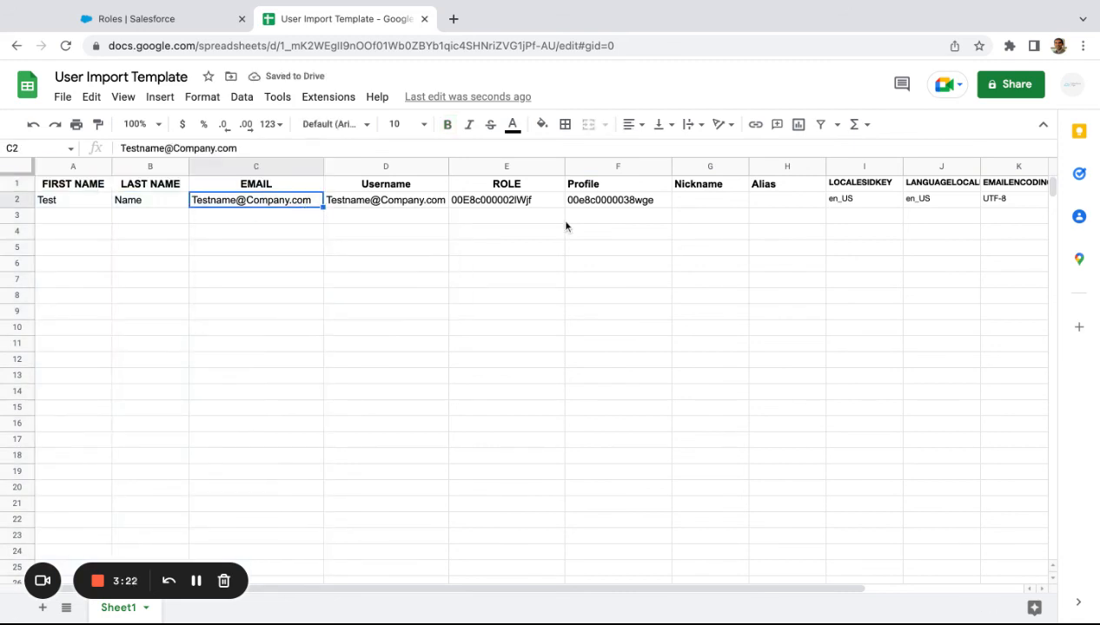
mouse_move(473, 363)
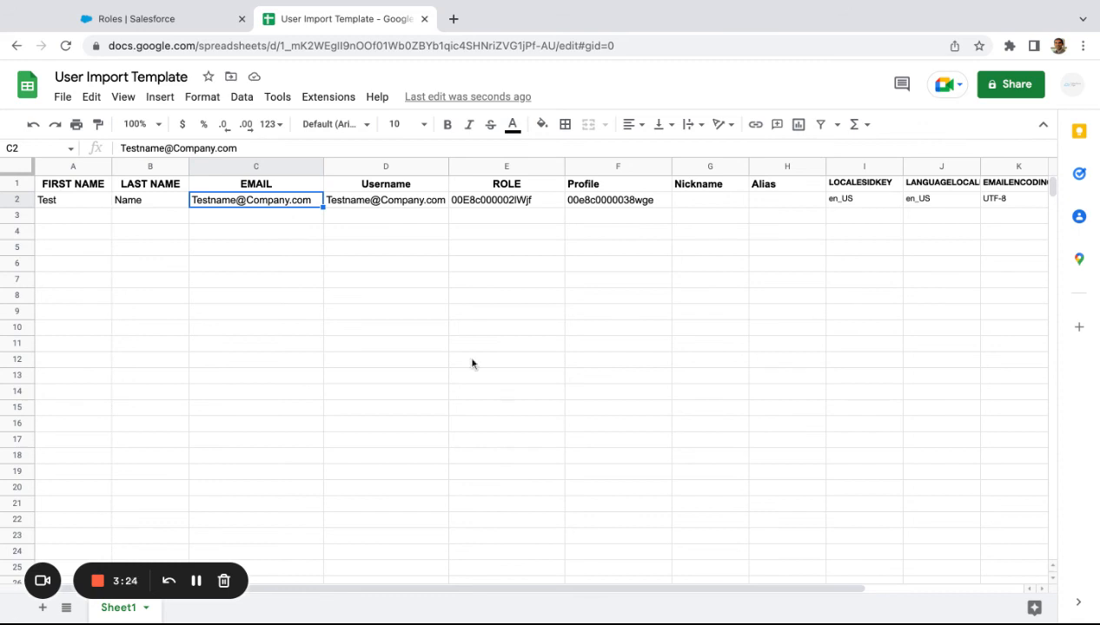